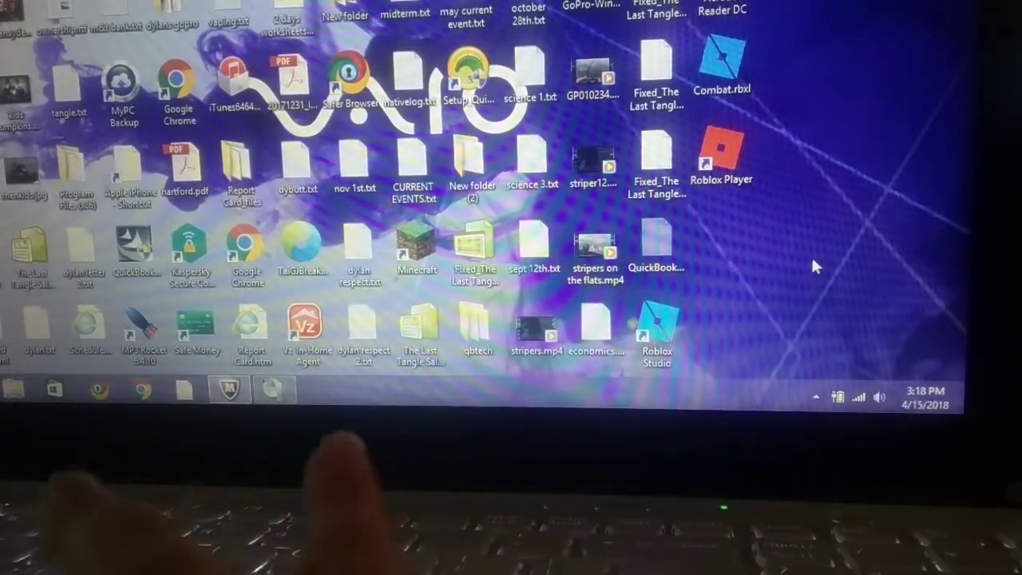
# Step: Launch Roblox Studio from its desktop shortcut and ignore the auto-save recovery prompt
pyautogui.click(721, 156)
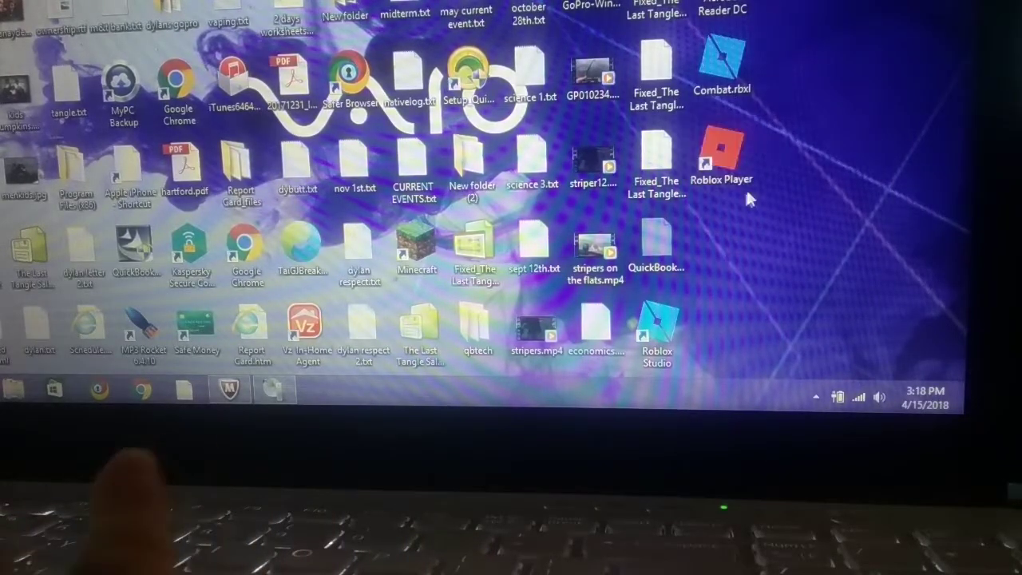
pyautogui.moveTo(718, 259)
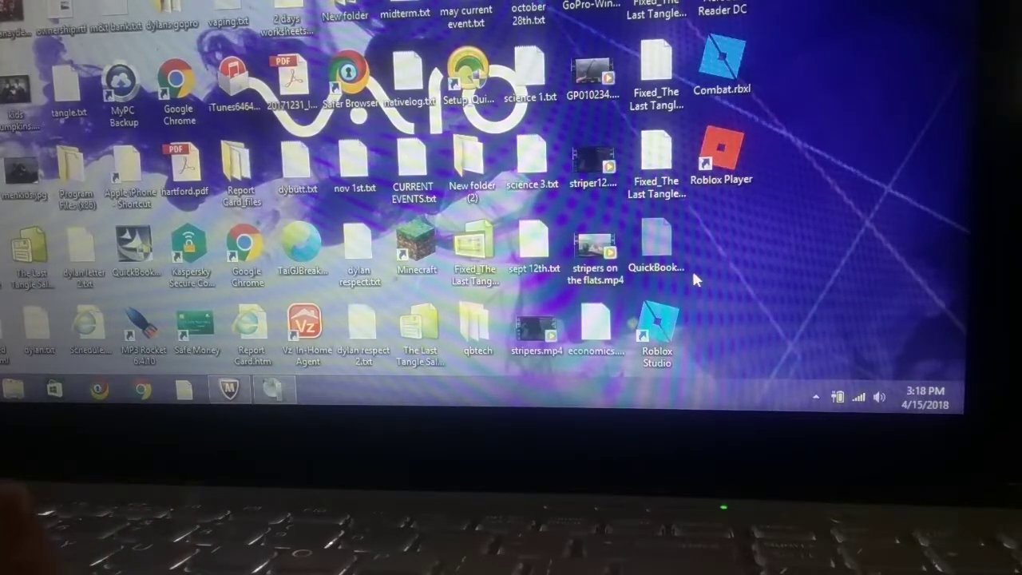
pyautogui.click(721, 151)
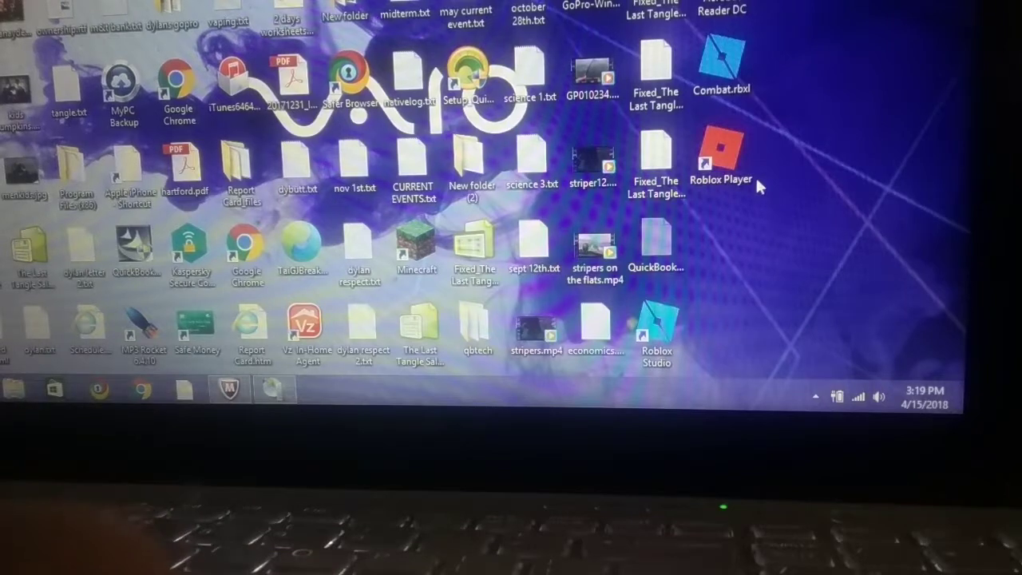
pyautogui.click(721, 155)
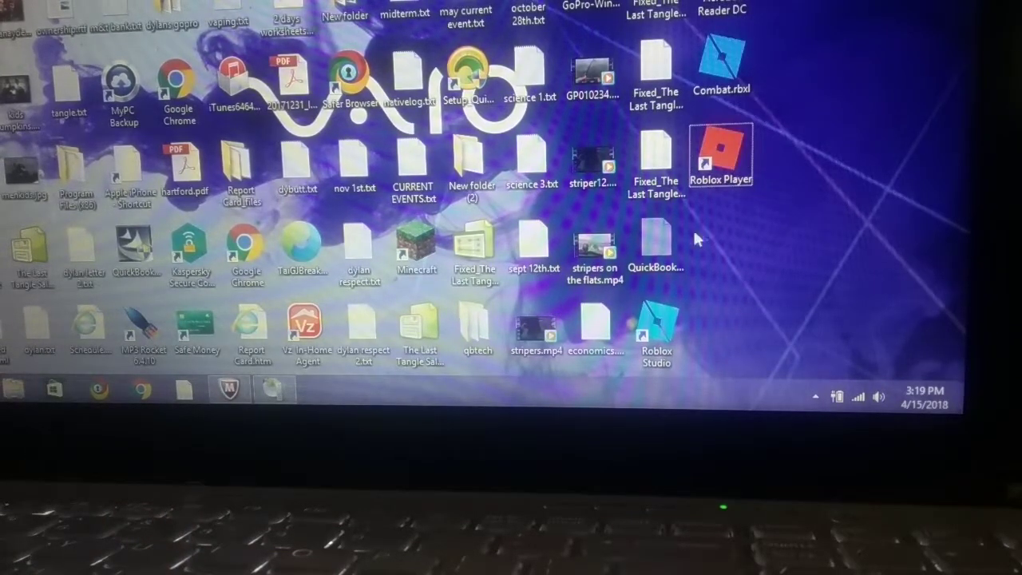
pyautogui.moveTo(721, 152)
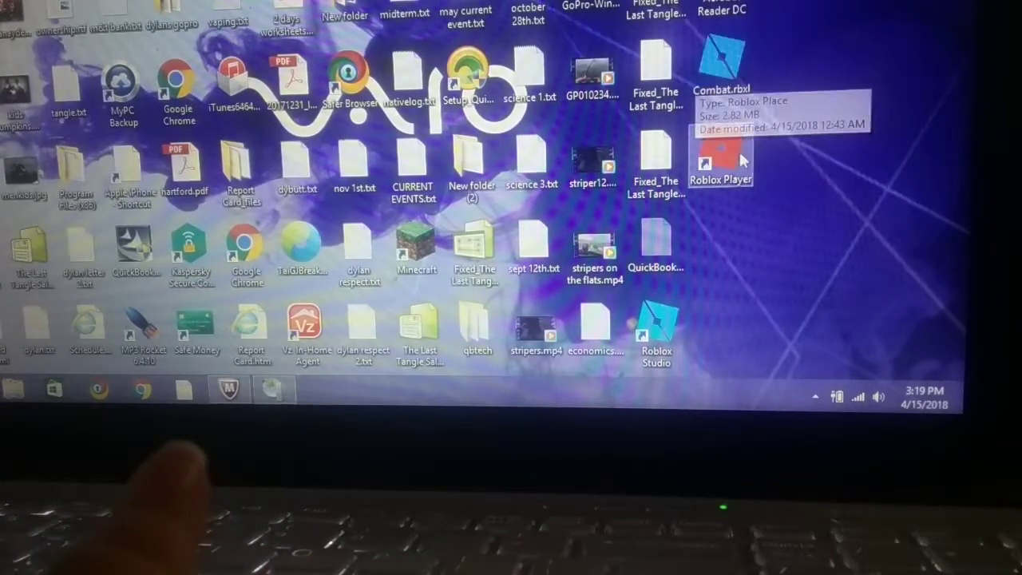
pyautogui.moveTo(719, 151)
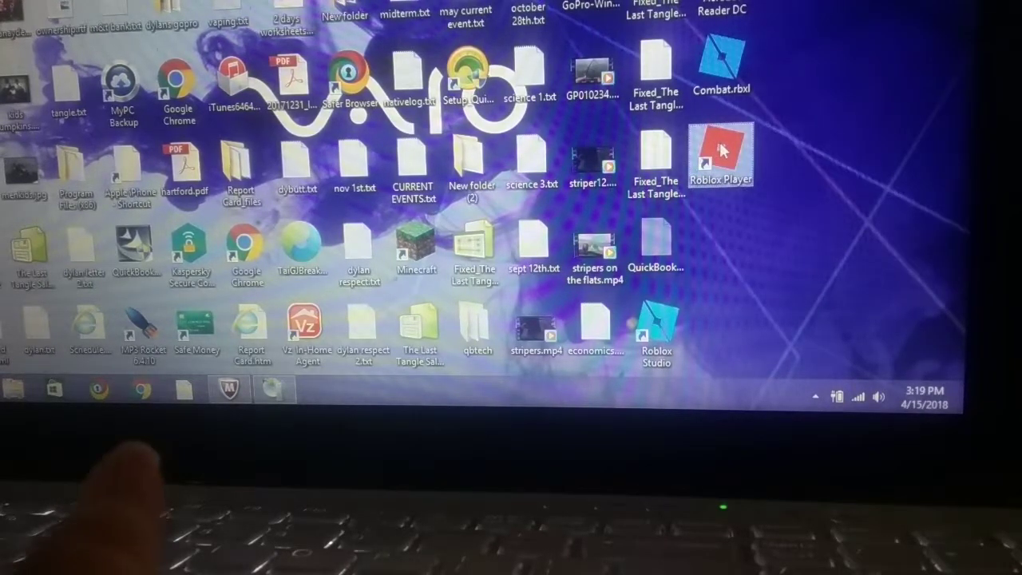
pyautogui.click(655, 243)
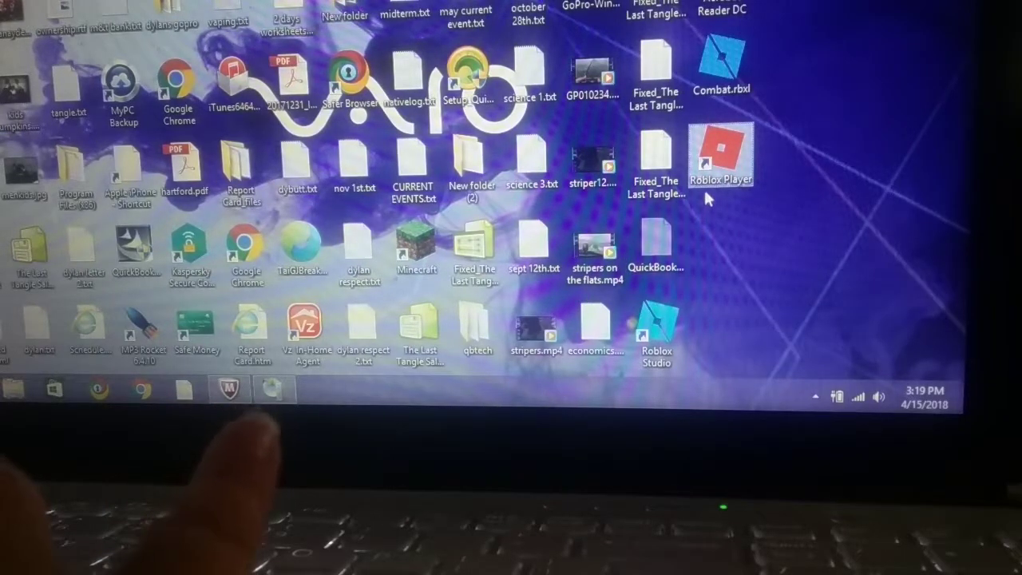
pyautogui.click(656, 247)
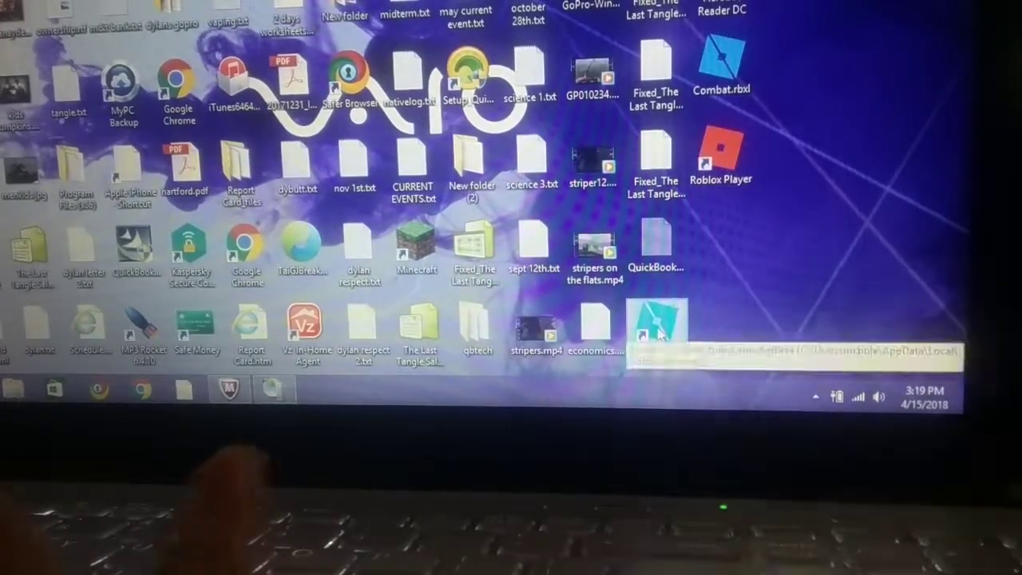
pyautogui.doubleClick(656, 332)
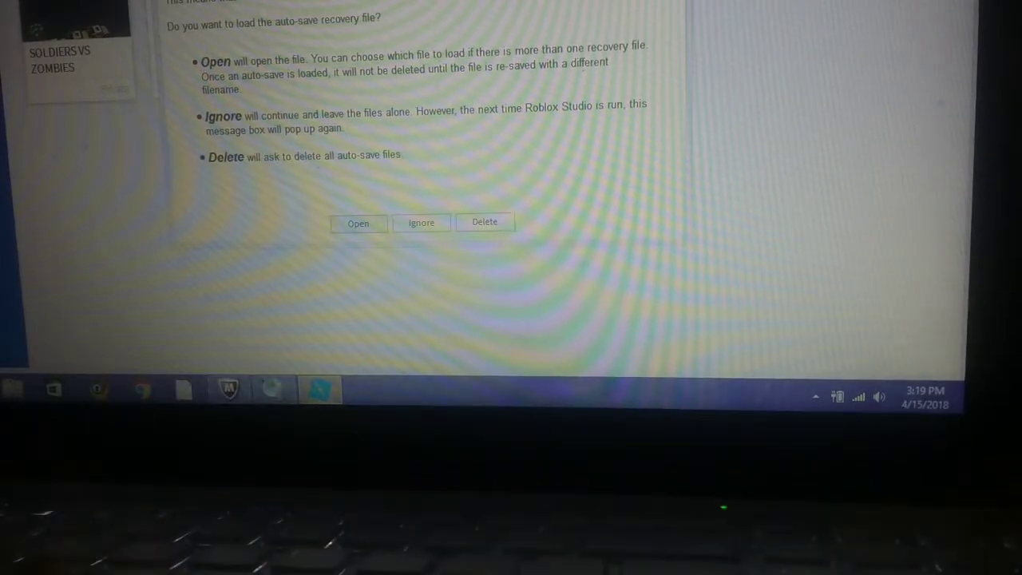
pyautogui.click(421, 222)
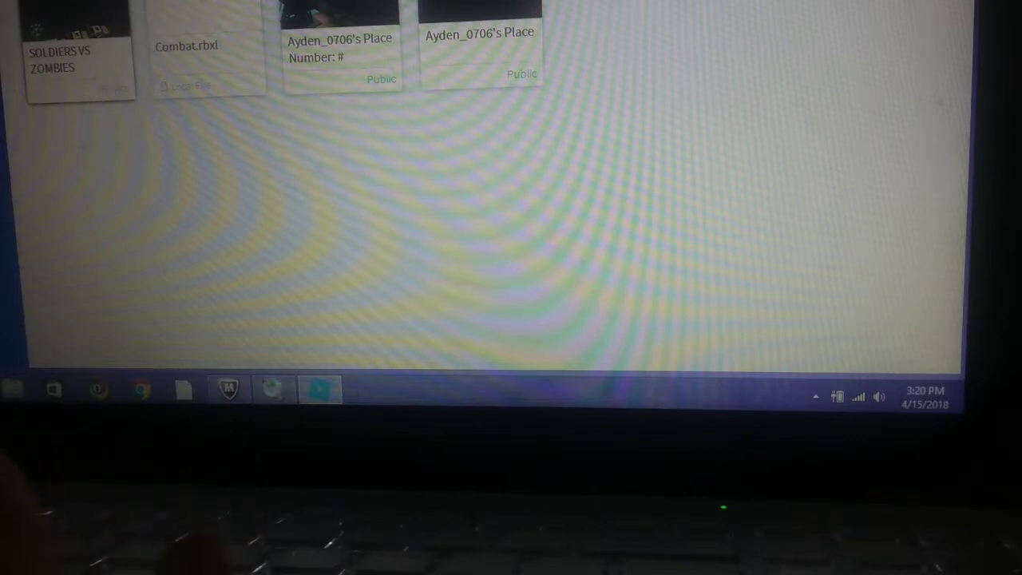
pyautogui.rightClick(76, 48)
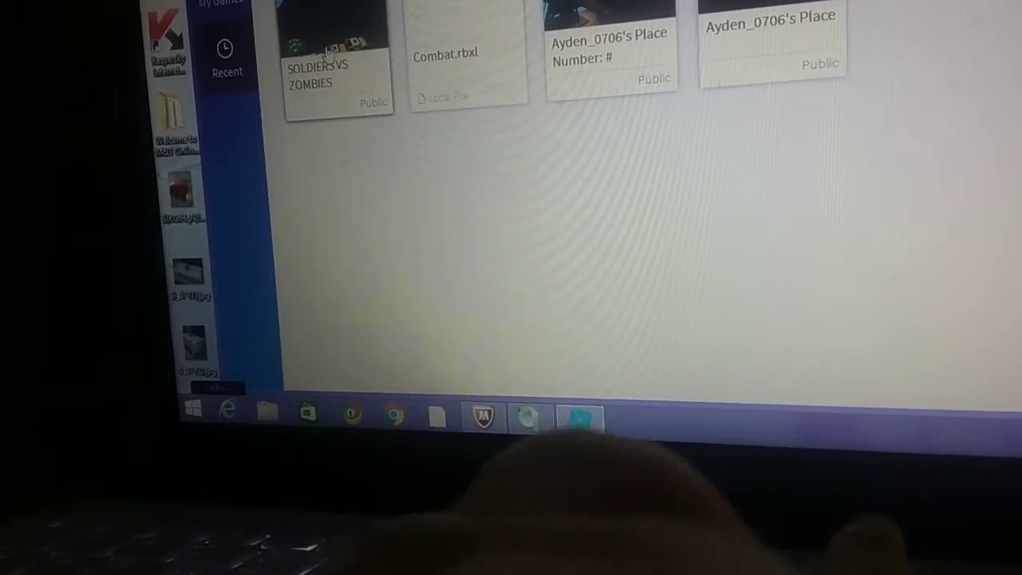
# Step: Open the SOLDIERS VS ZOMBIES place from My Games in the editor
pyautogui.click(327, 32)
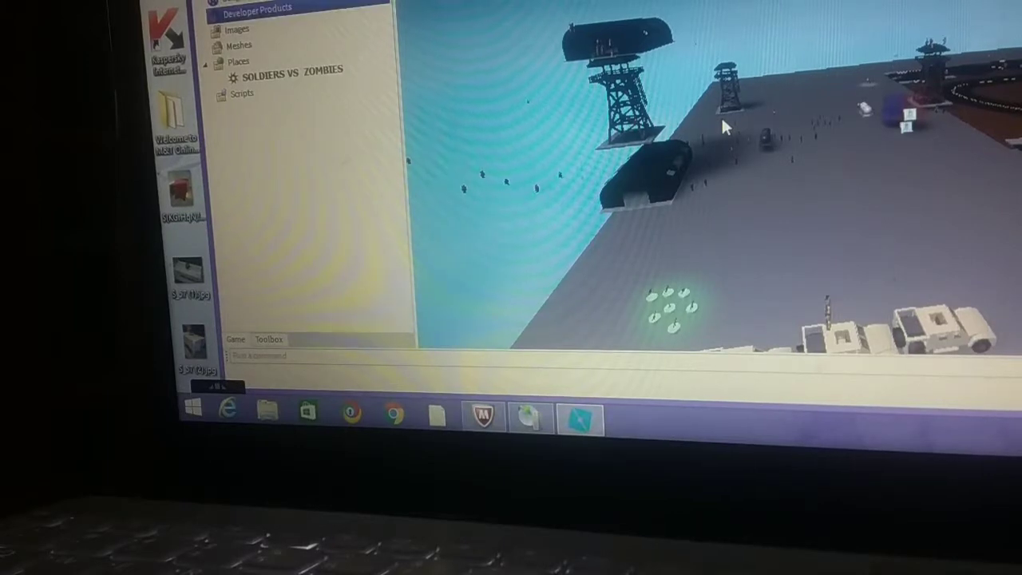
pyautogui.click(239, 44)
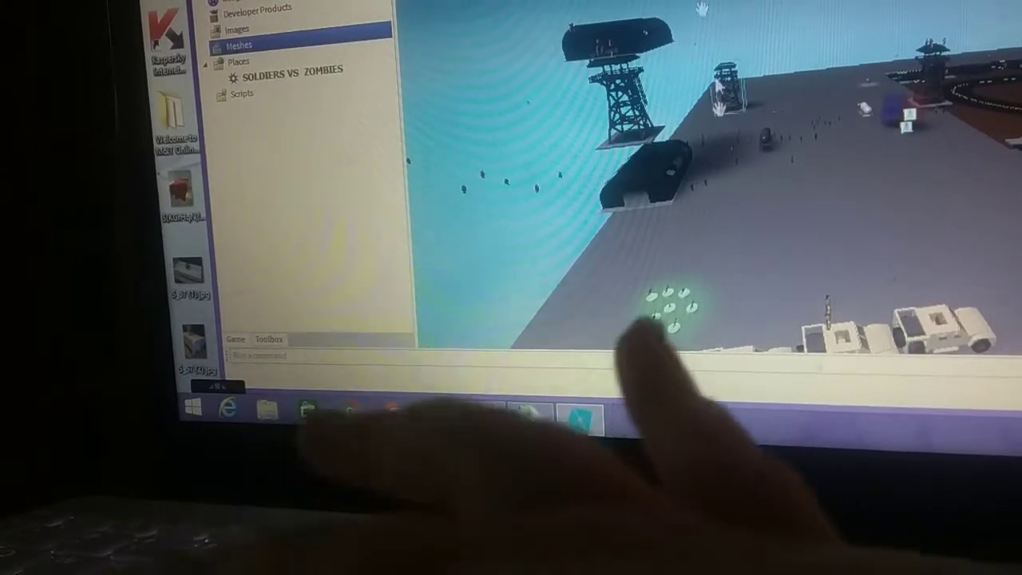